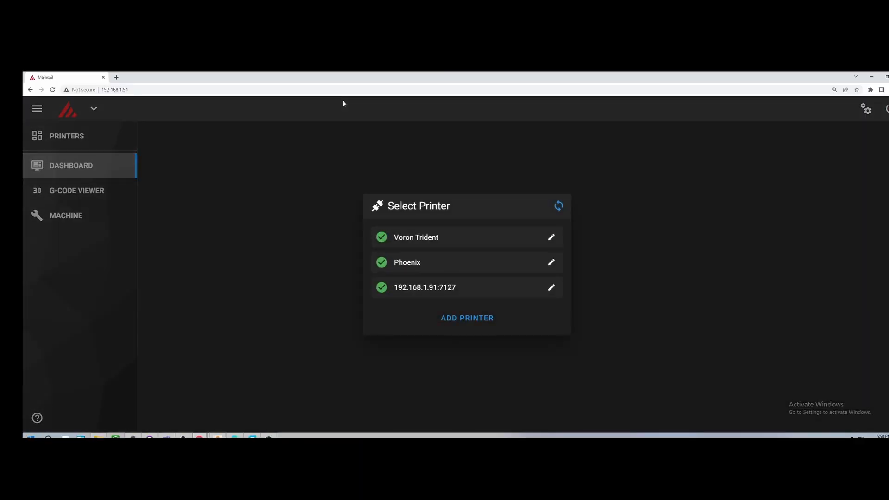
mouse_move(226, 117)
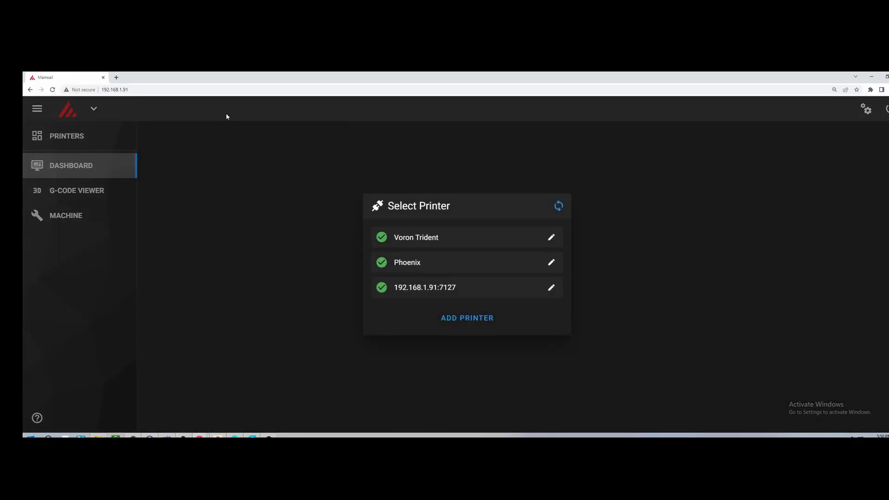
Connect to the Voron Trident printer and open its printer.cfg in the config editor
click(416, 237)
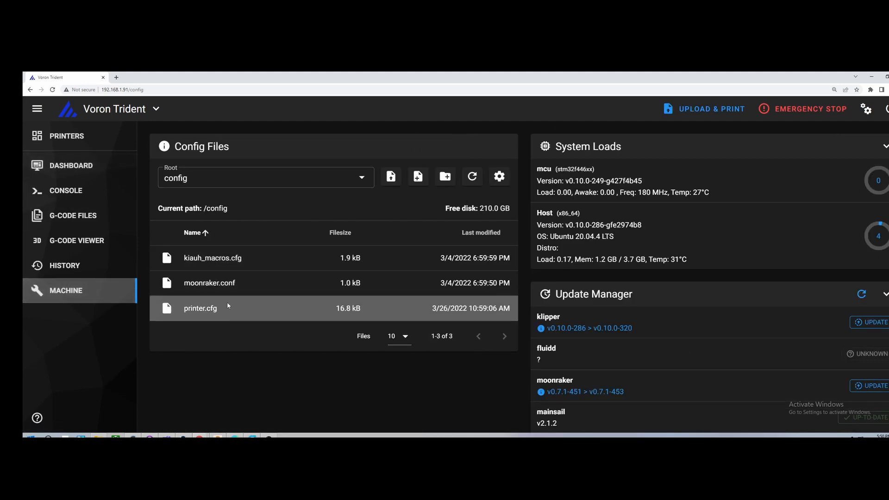
double_click(200, 307)
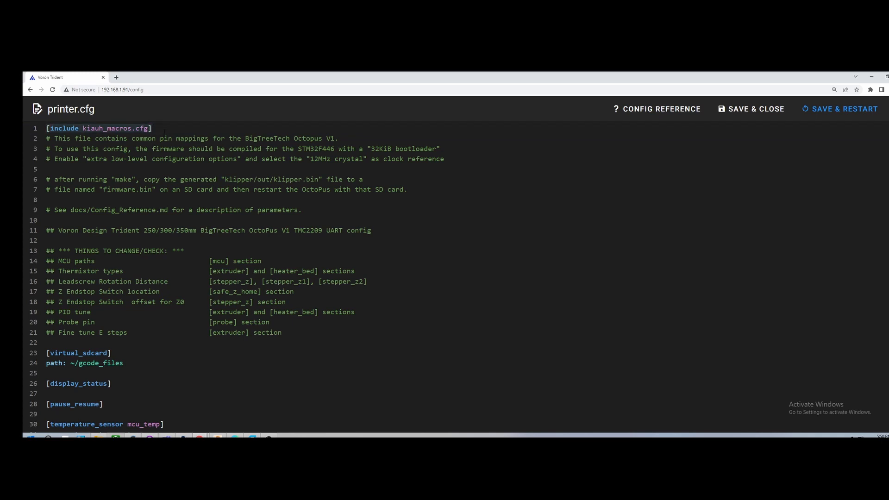
Read the header notes and the PAUSE, RESUME and CANCEL_PRINT macros down to the [mcu] section
double_click(113, 128)
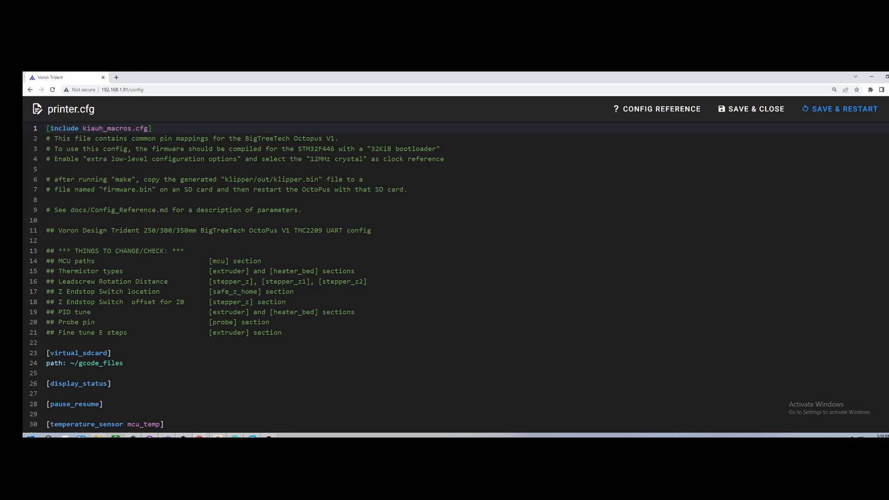
scroll(down, 3)
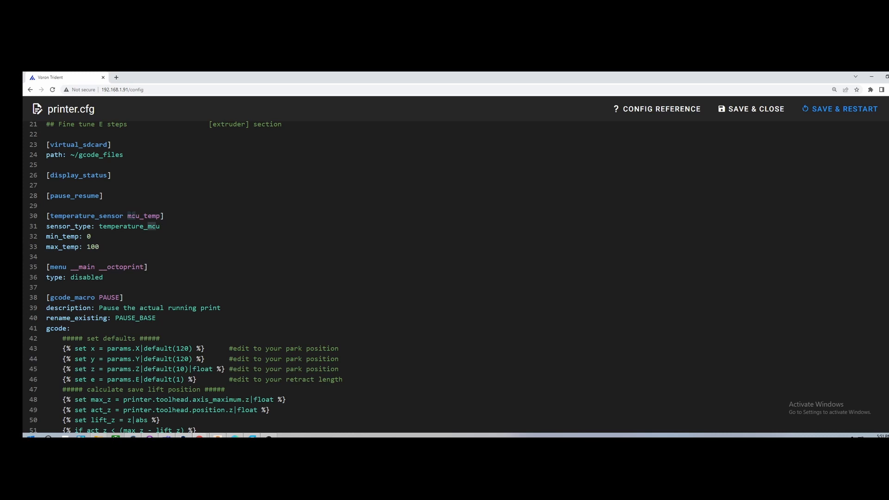
scroll(down, 3)
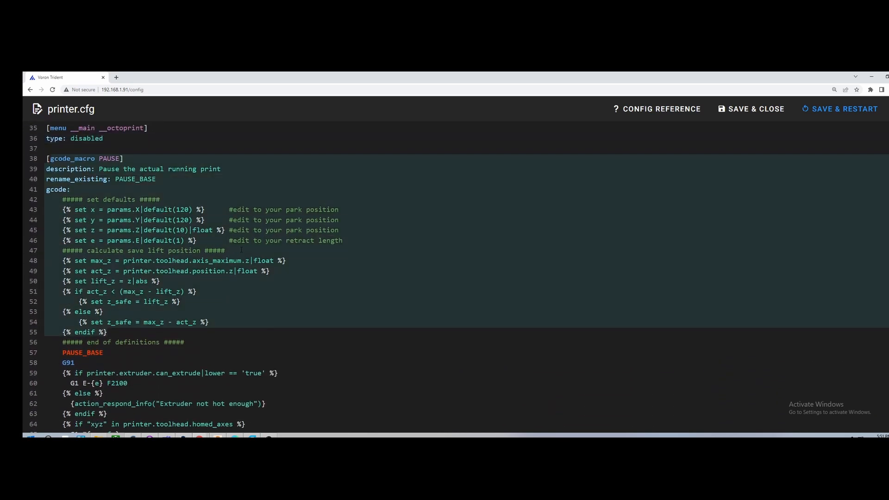
scroll(down, 3)
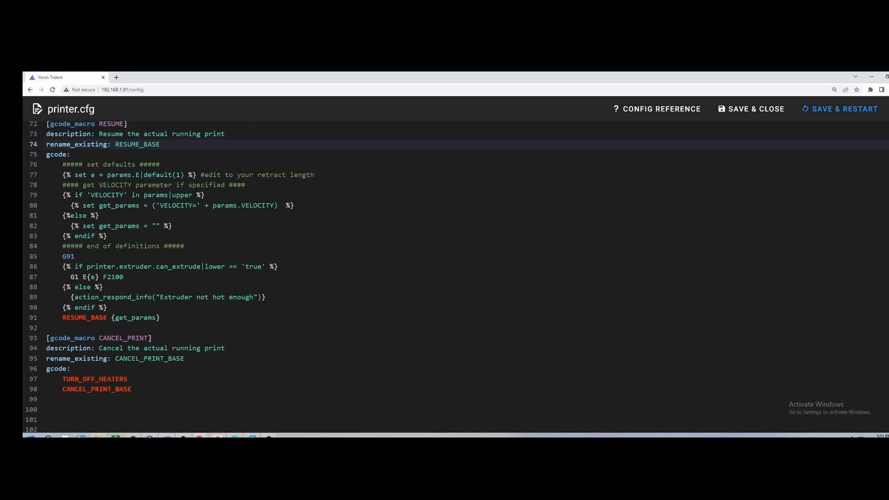
scroll(down, 3)
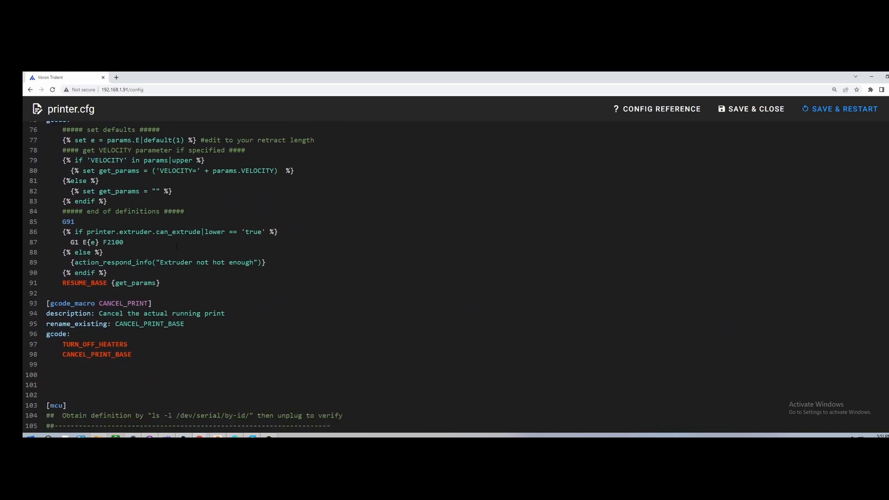
scroll(down, 3)
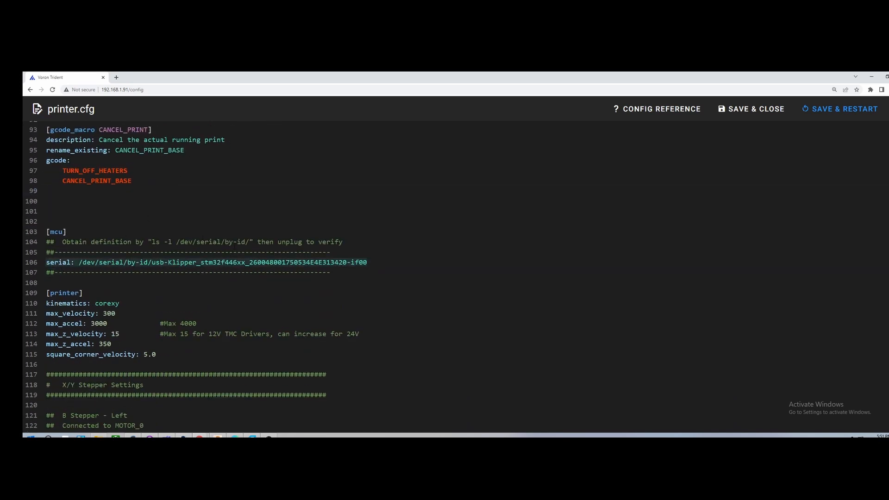
Point out the [mcu] serial path, then read [printer], [stepper_x] and [stepper_y] with their TMC2209 drivers
click(178, 242)
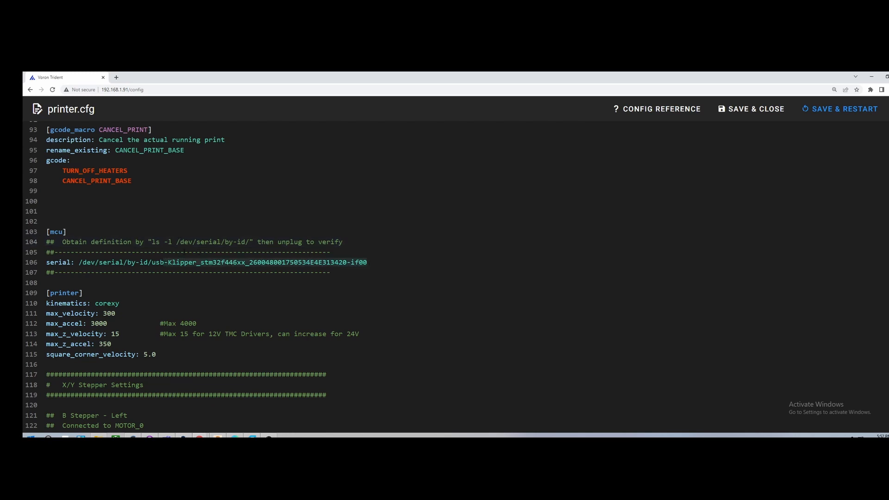
click(195, 242)
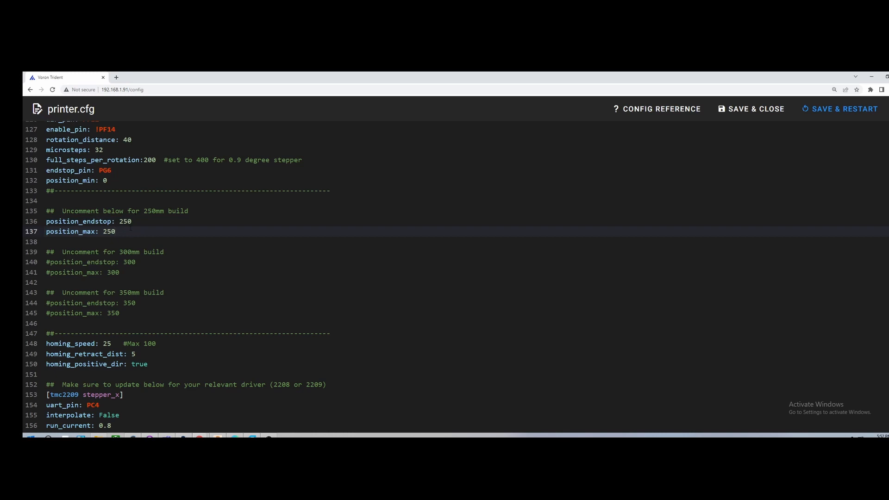
scroll(down, 3)
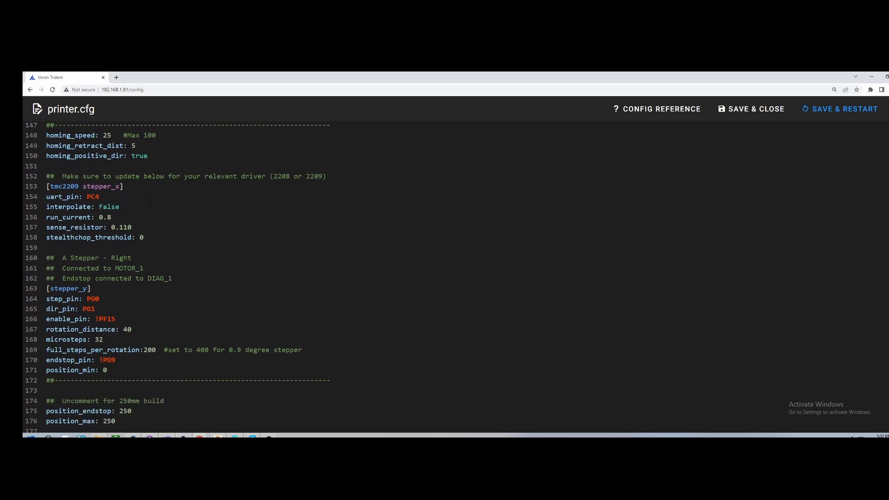
scroll(down, 3)
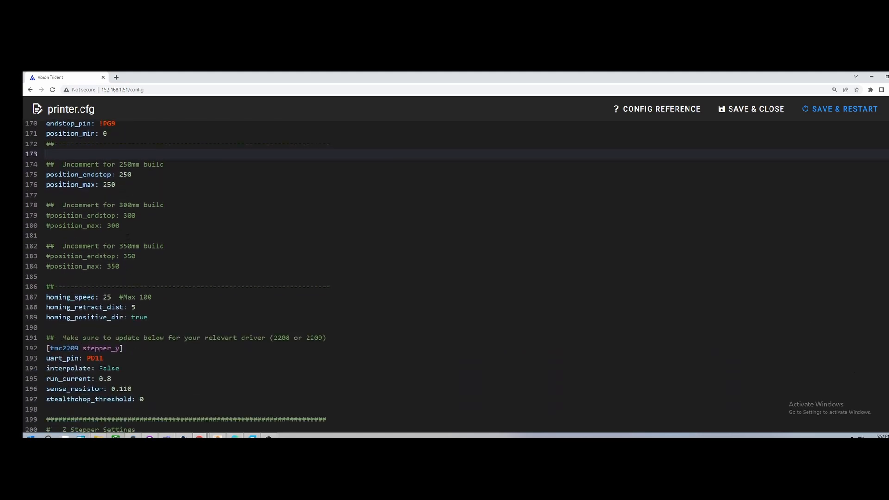
scroll(down, 3)
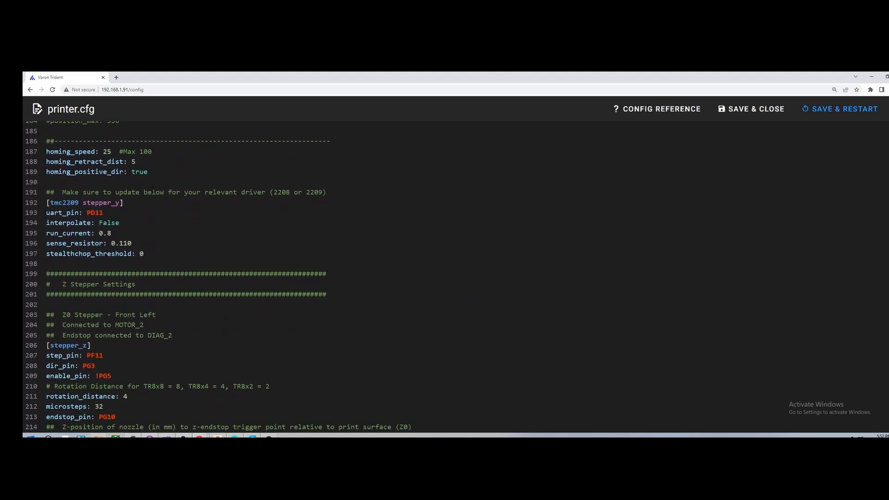
scroll(down, 3)
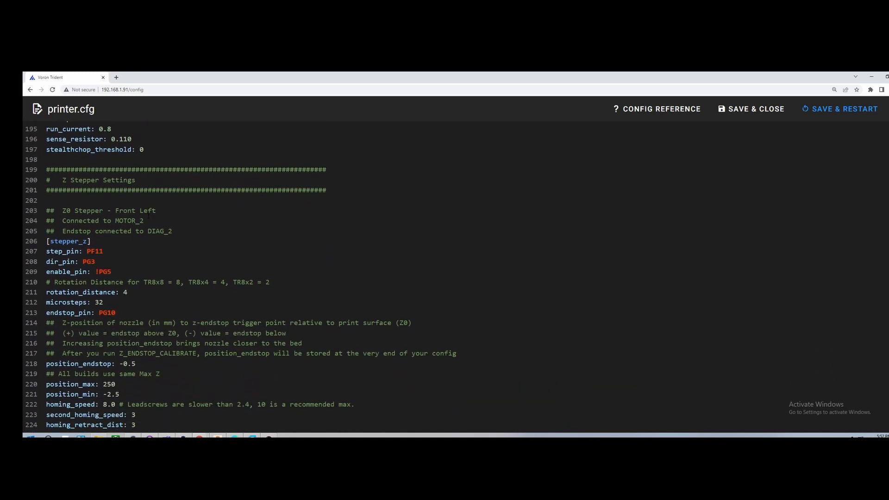
Point out [stepper_z] rotation_distance and endstop position, then read stepper_z1 and stepper_z2 to the Extruder header
scroll(down, 3)
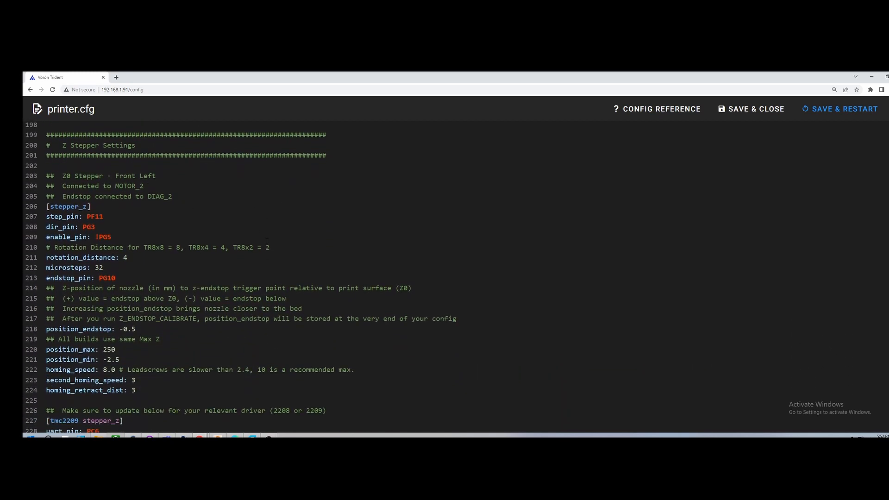
click(130, 257)
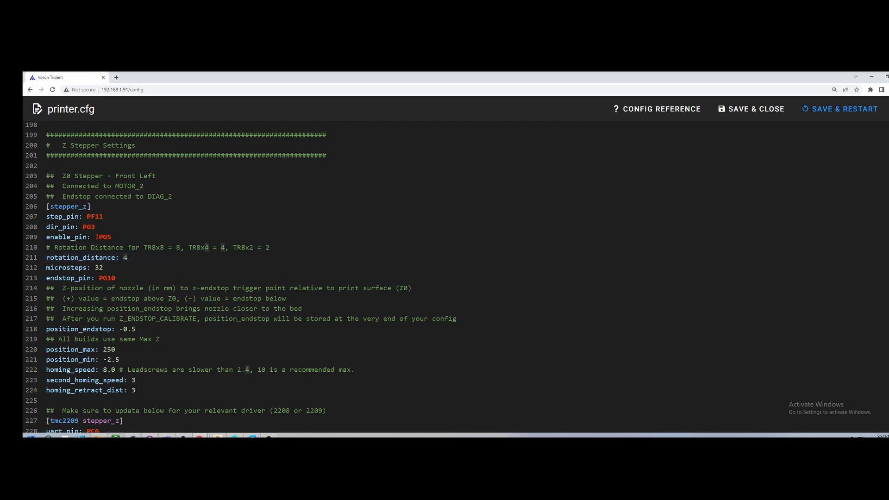
click(112, 237)
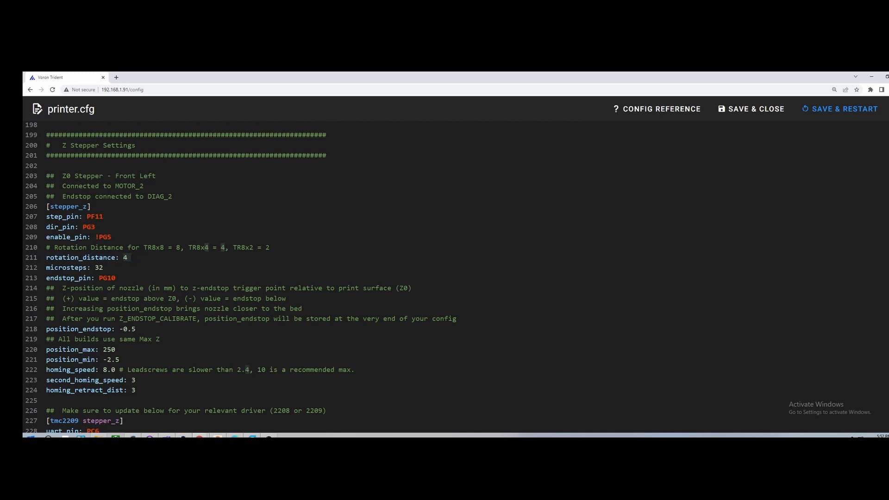
click(131, 256)
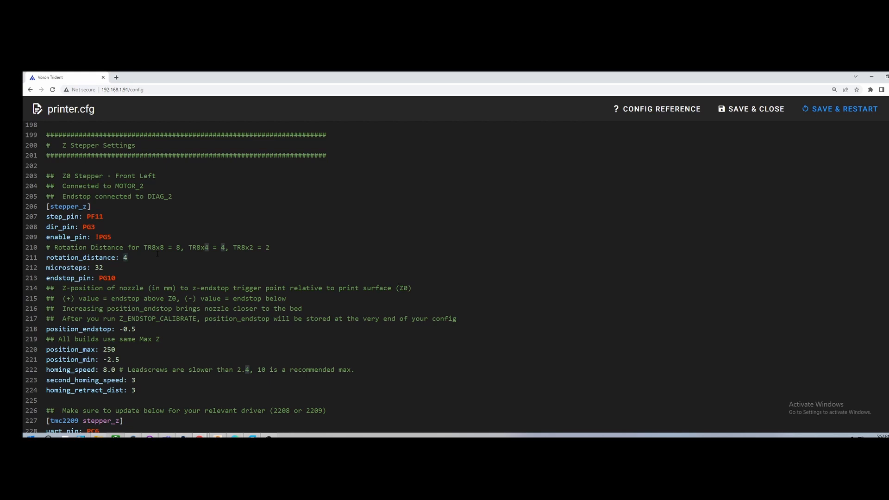
scroll(down, 3)
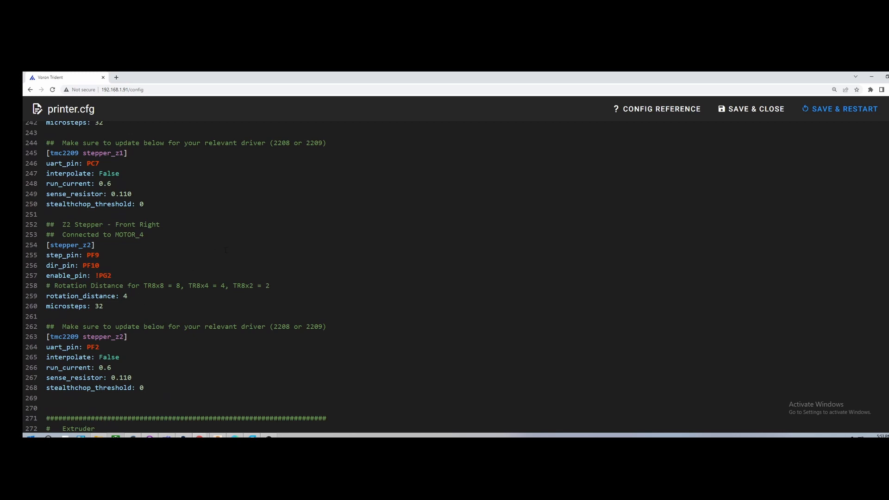
scroll(down, 3)
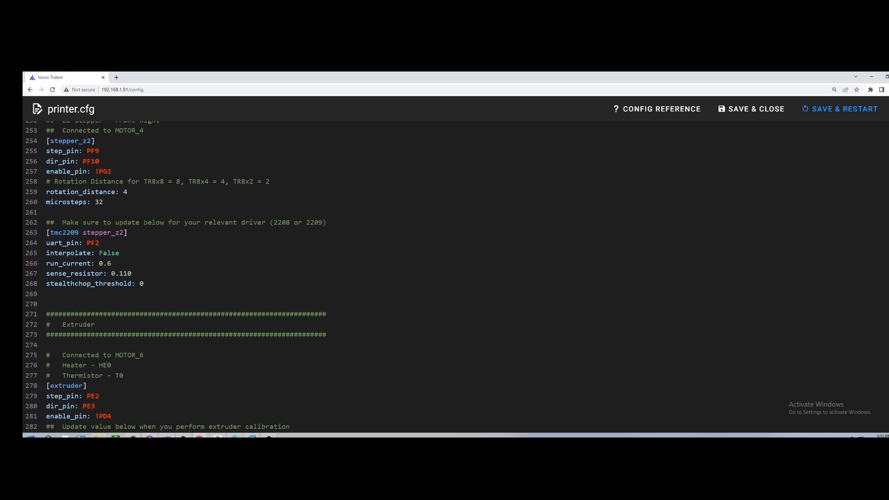
scroll(down, 3)
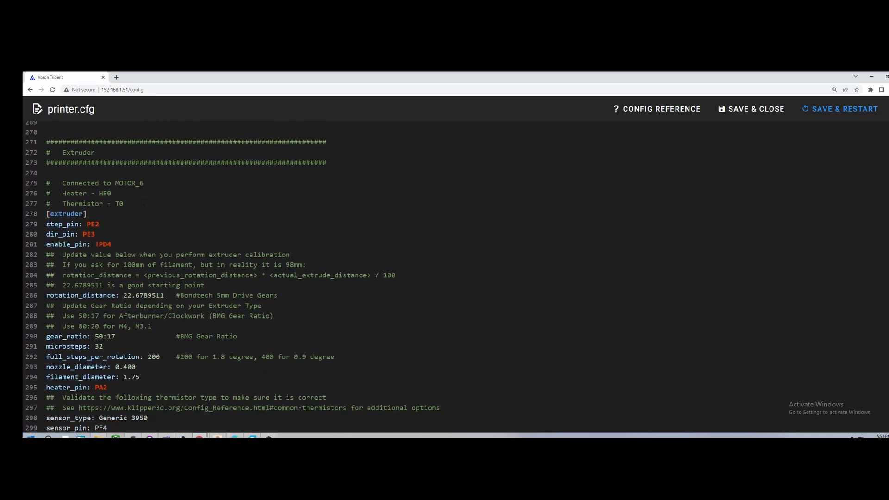
Point out the [extruder] rotation_distance, then read [tmc2209 extruder] and [heater_bed] down to [probe]
scroll(down, 3)
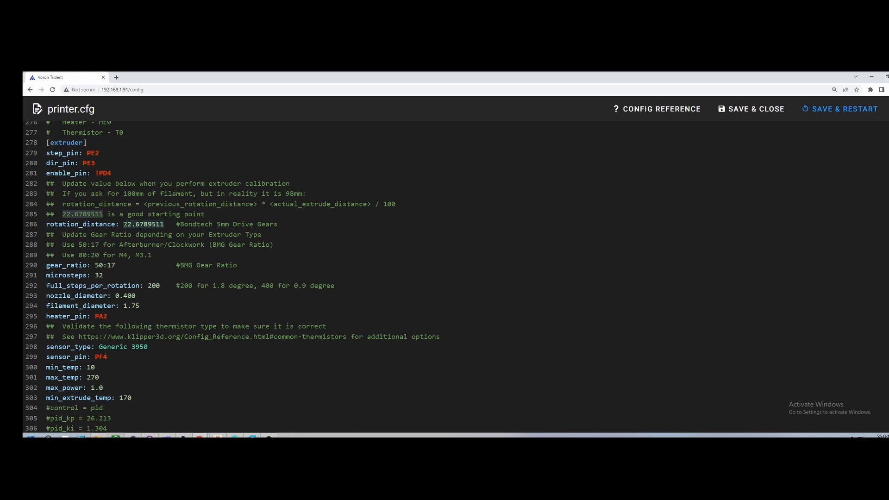
click(119, 265)
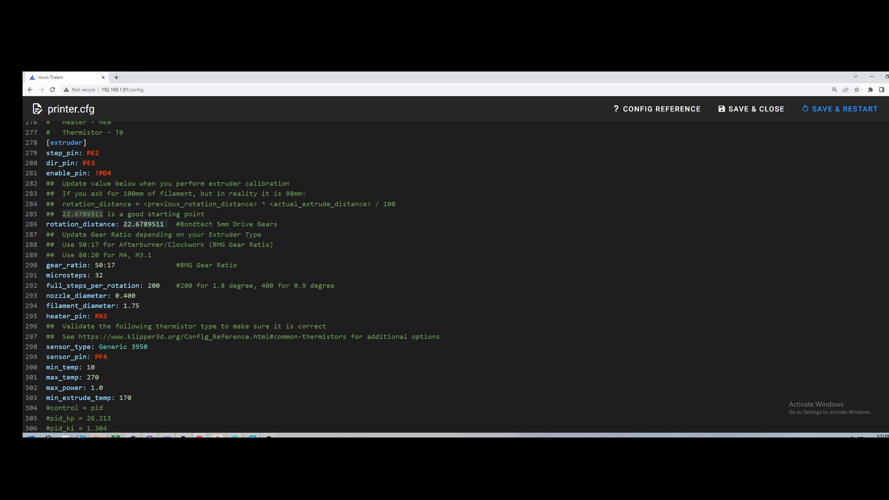
click(159, 224)
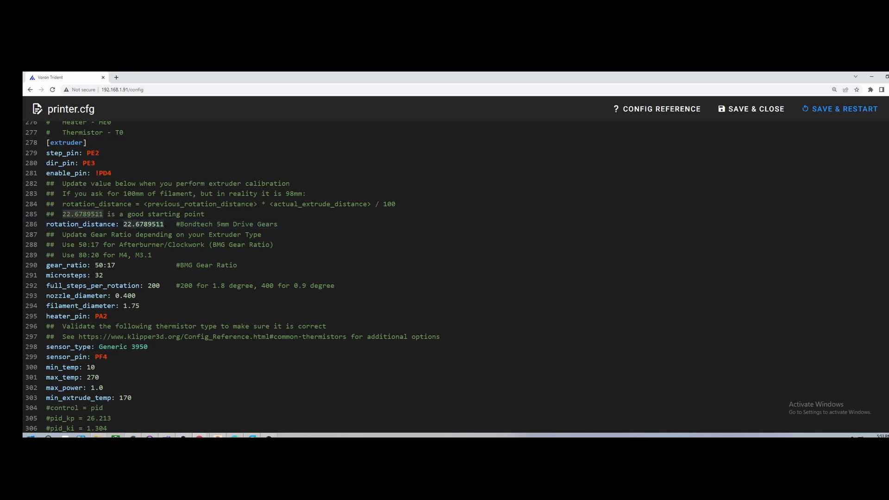
scroll(down, 3)
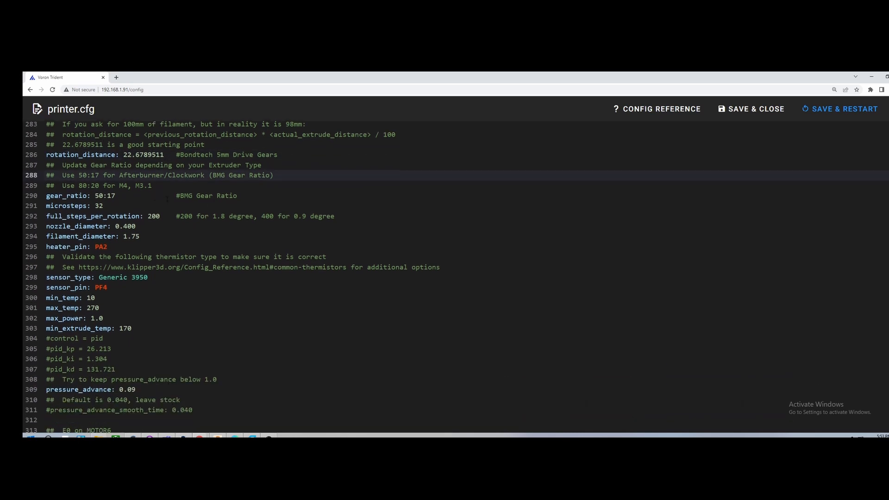
scroll(down, 3)
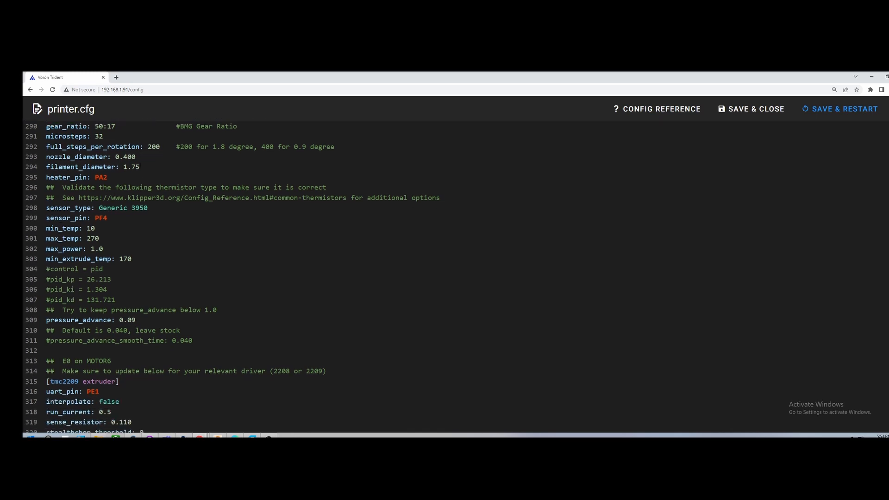
scroll(down, 3)
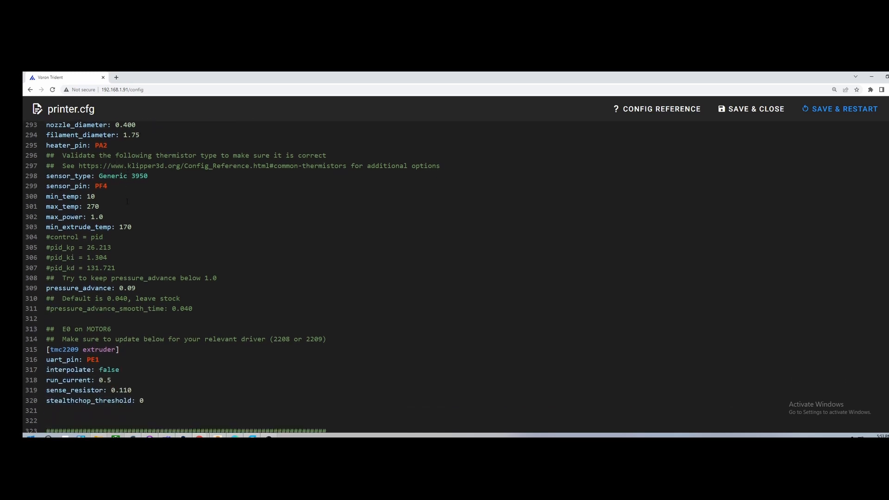
scroll(down, 3)
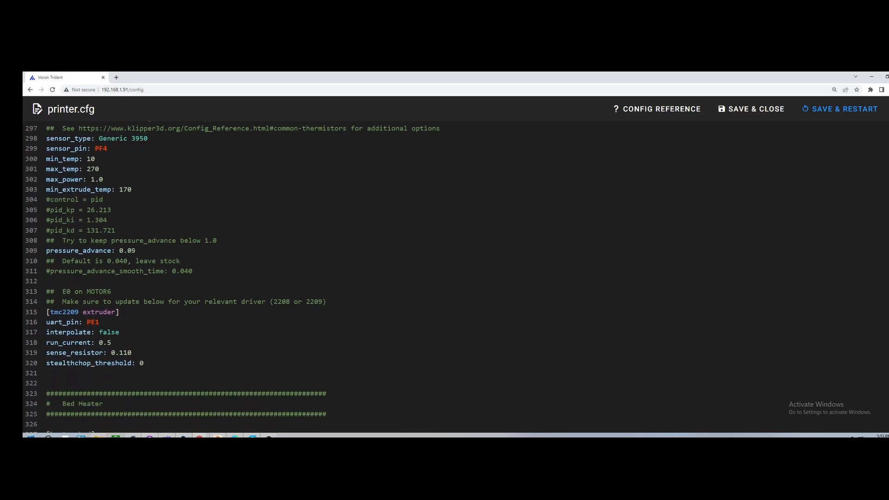
scroll(down, 3)
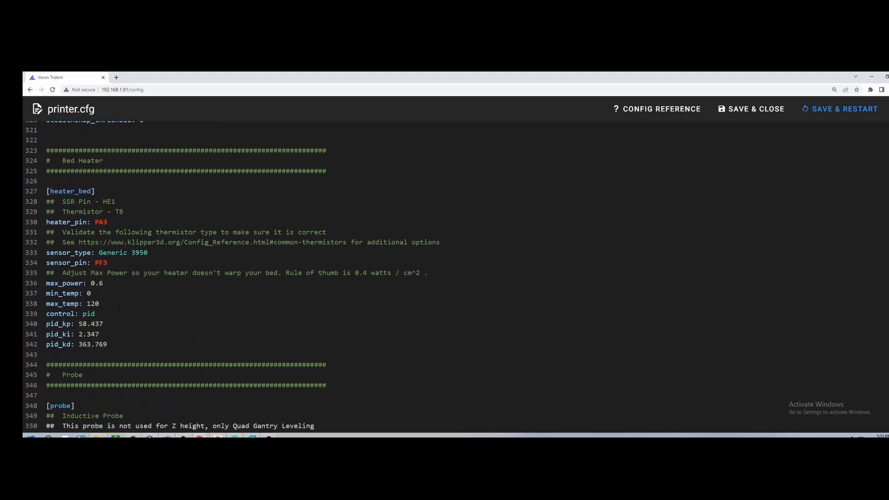
scroll(down, 3)
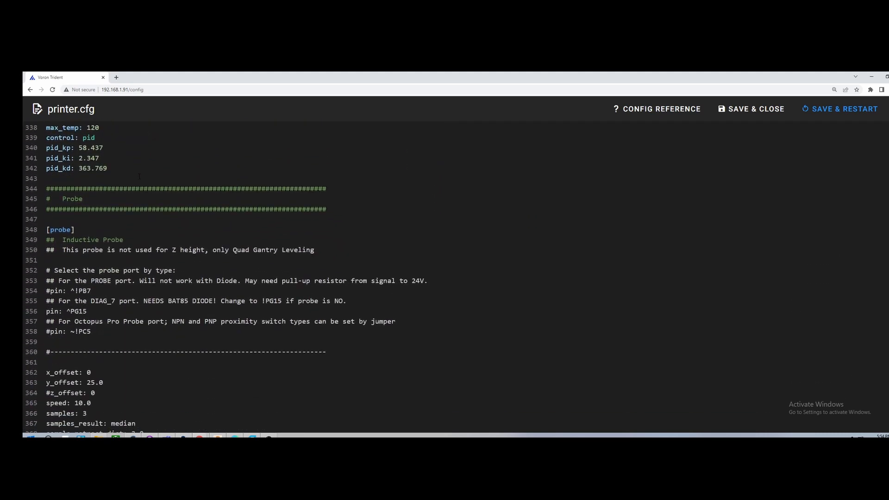
Point out the active probe pin ^PG15 and read the probe offsets and sampling settings to Fan Control
scroll(down, 3)
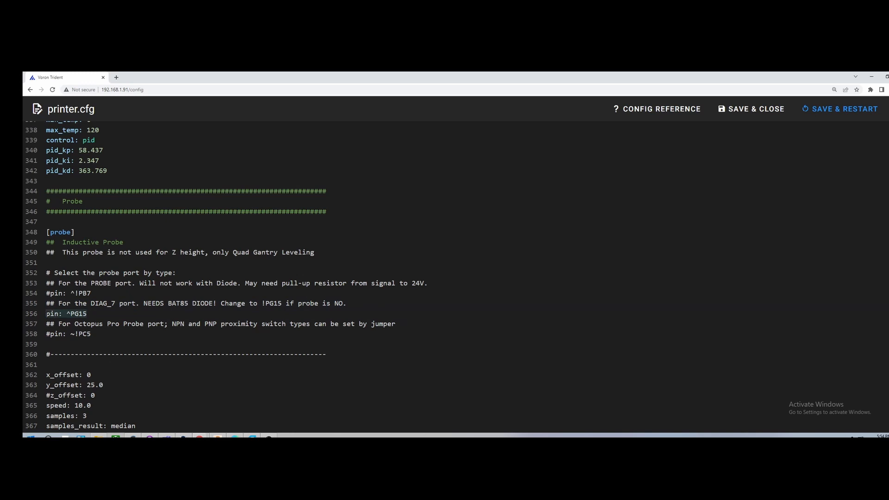
click(88, 314)
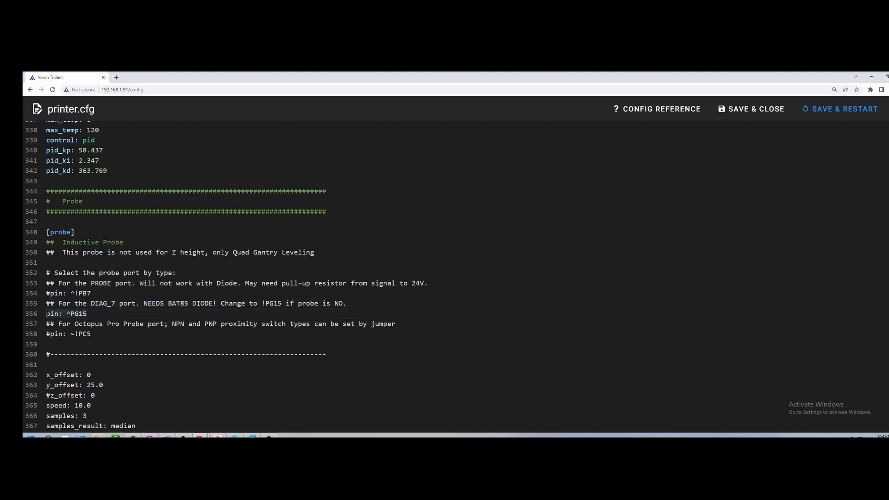
click(68, 314)
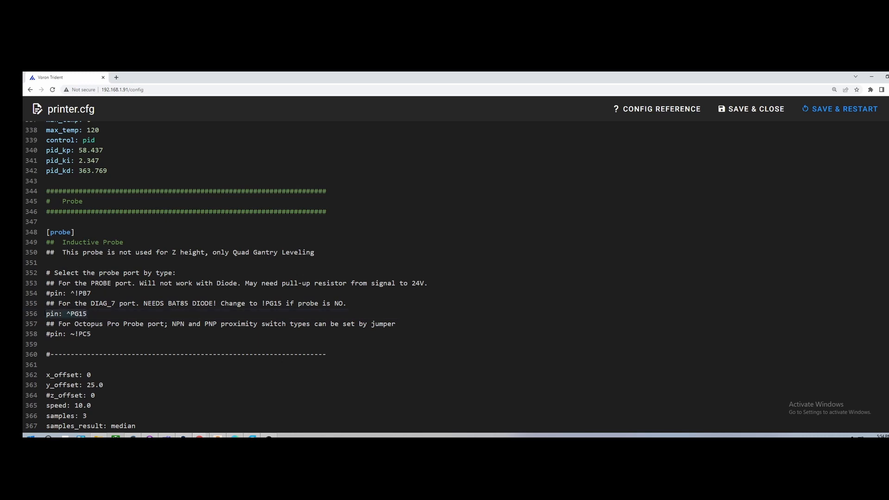
click(85, 314)
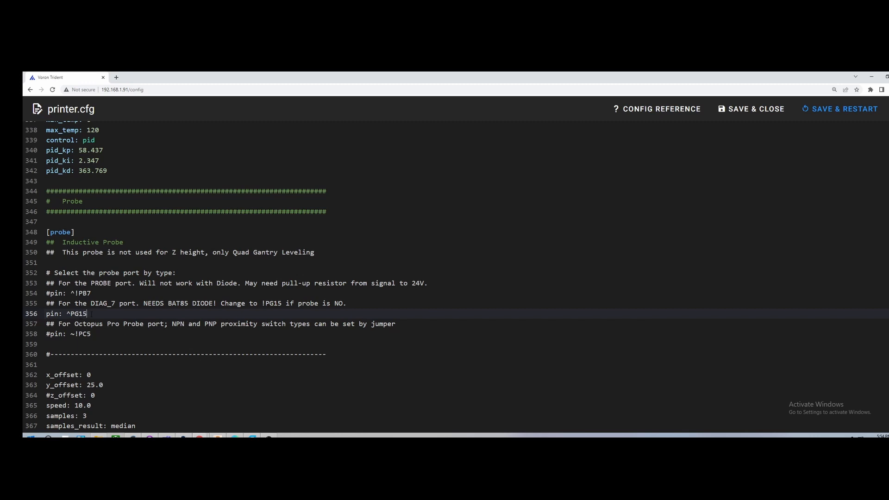
scroll(down, 3)
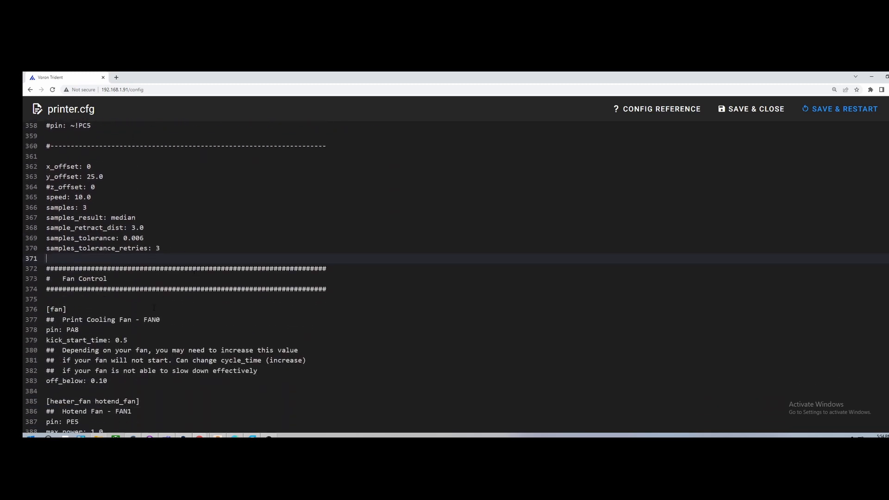
Read [fan], [heater_fan], LED Control, [safe_z_home] and [z_tilt] down to the 250/300/350mm build blocks
scroll(down, 3)
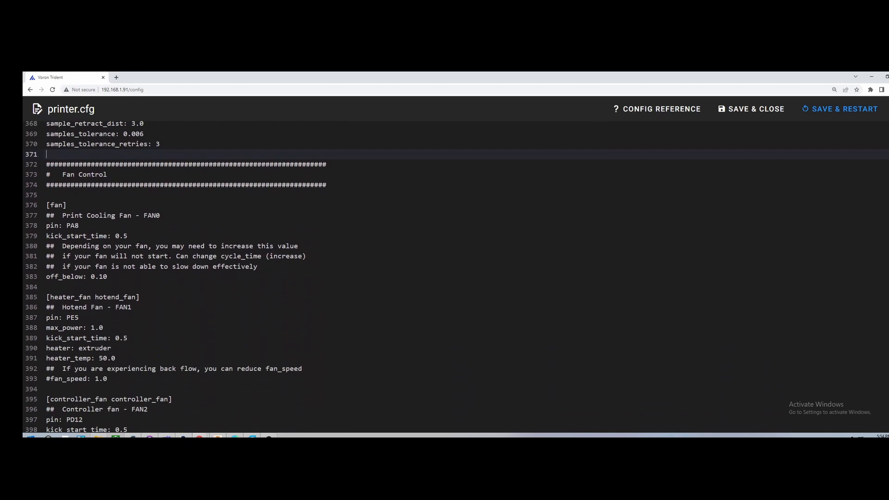
scroll(down, 3)
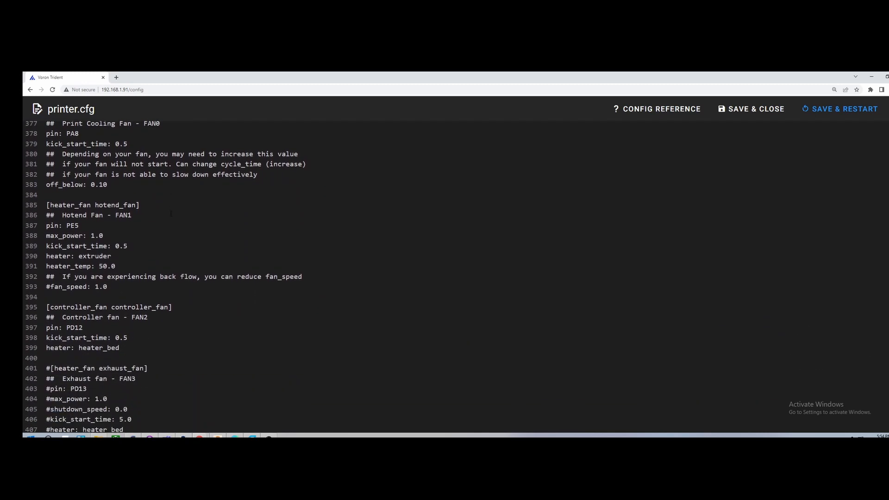
scroll(down, 3)
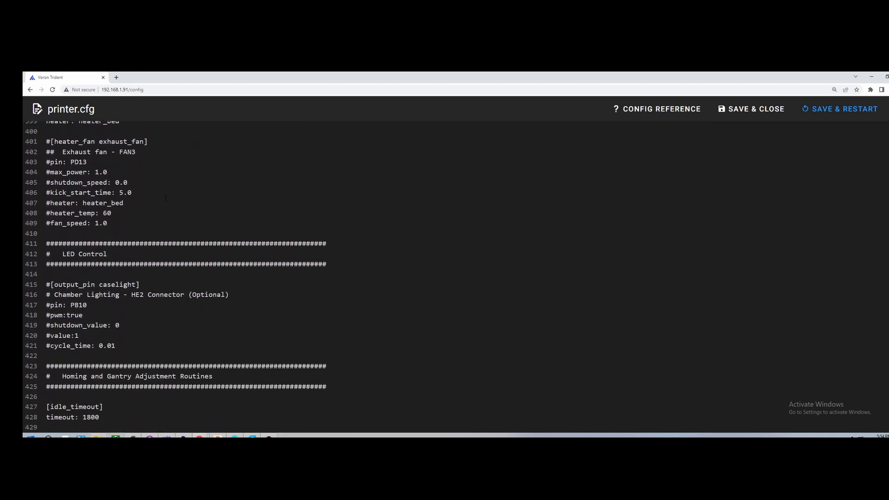
scroll(down, 3)
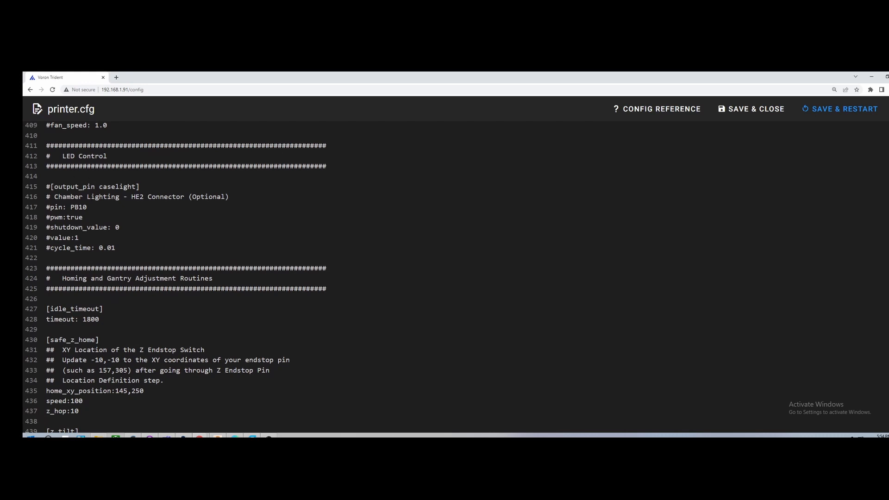
scroll(down, 3)
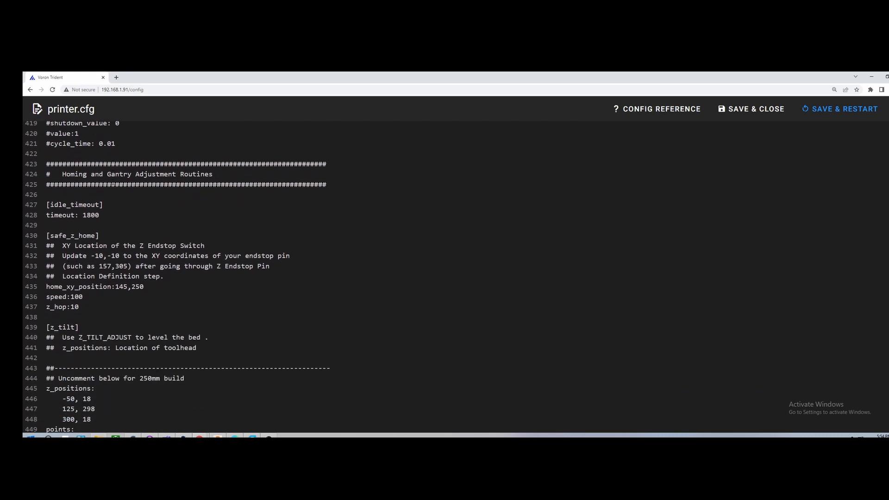
scroll(down, 3)
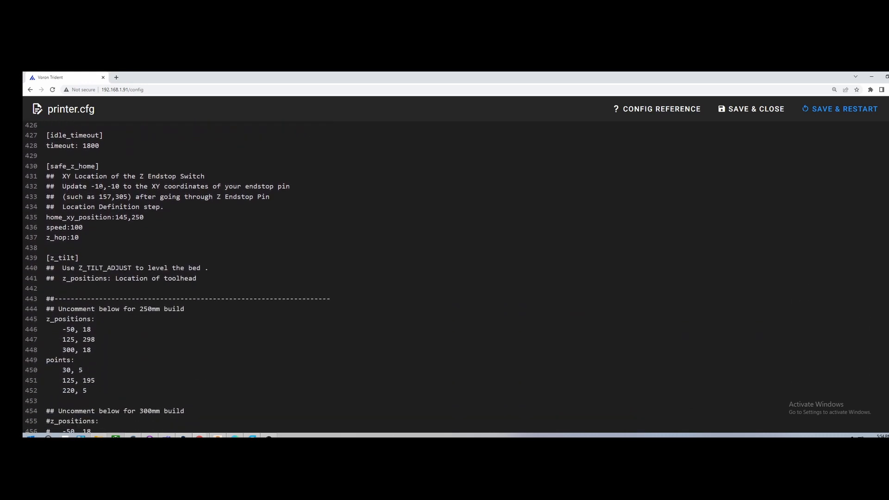
scroll(down, 3)
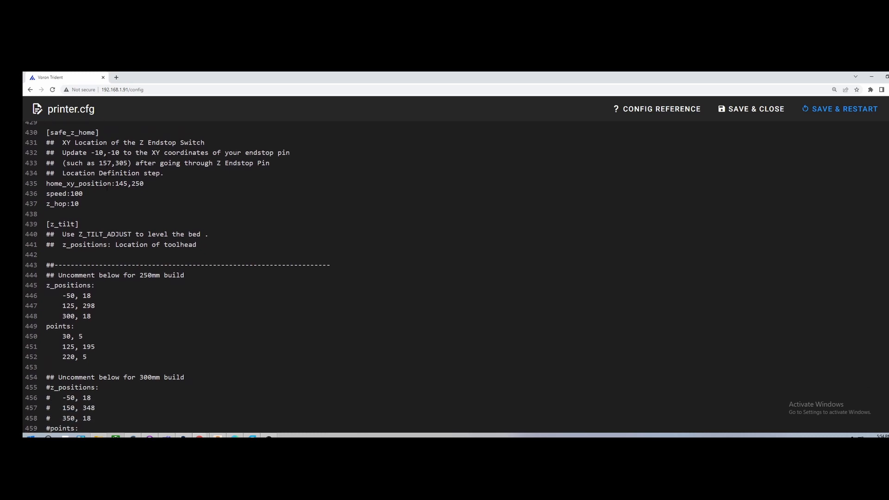
scroll(down, 3)
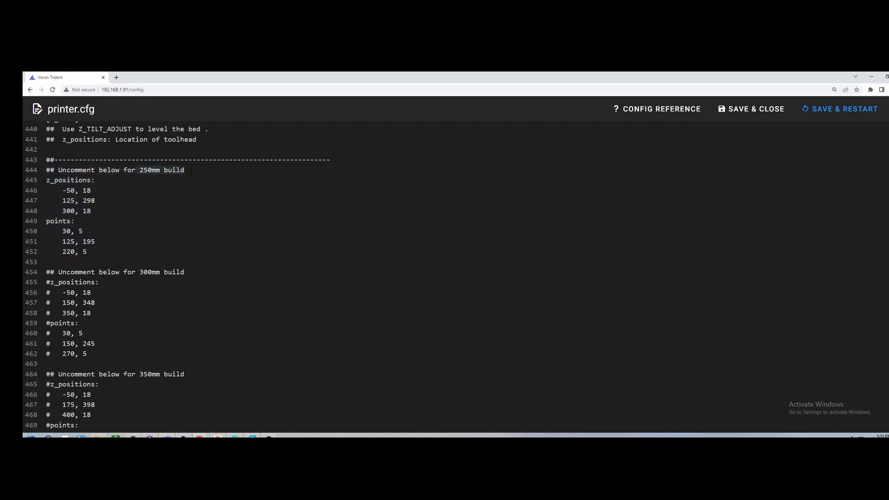
Read [board_pins], [display] mini12864 and [neopixel btt_mini12864] settings down to the Macros header
scroll(down, 3)
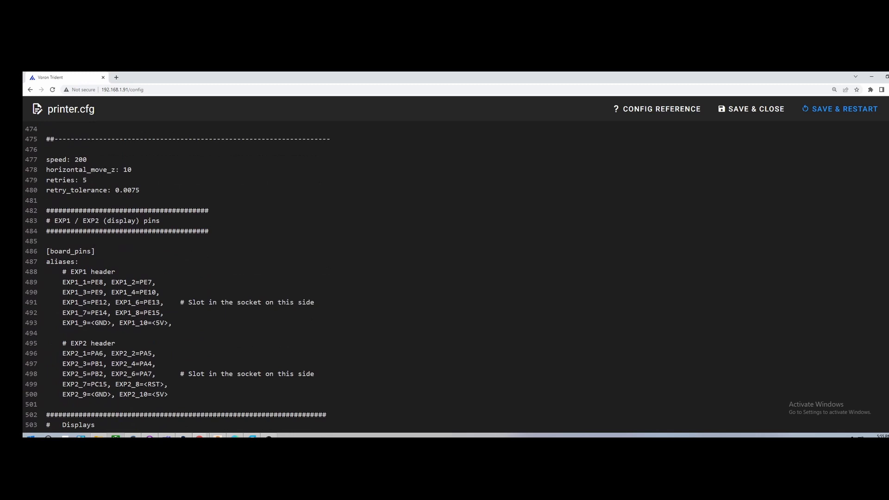
scroll(down, 3)
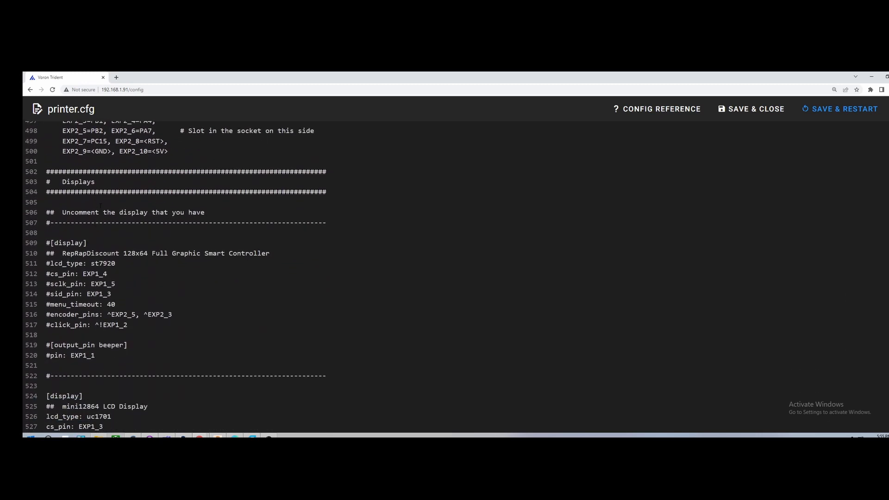
scroll(down, 3)
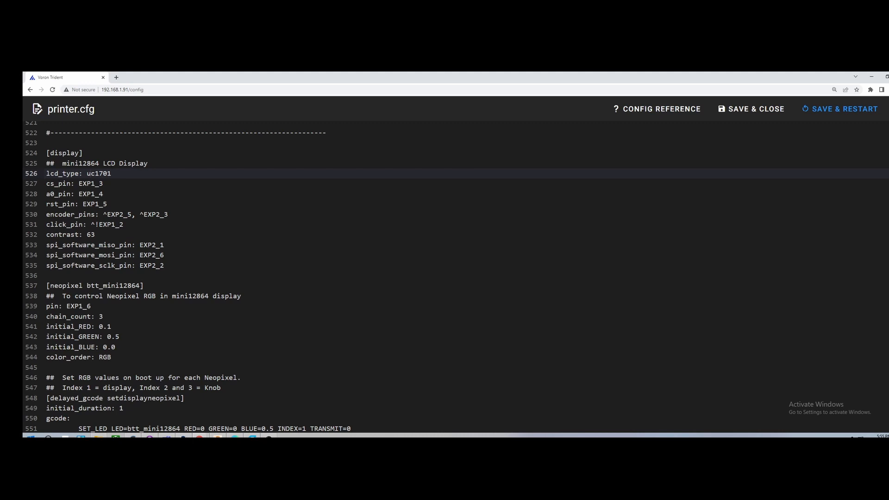
scroll(down, 3)
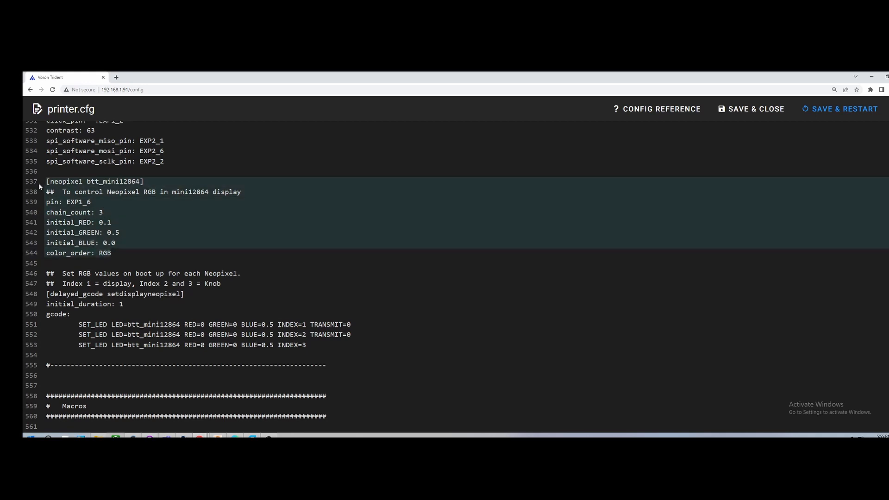
scroll(down, 3)
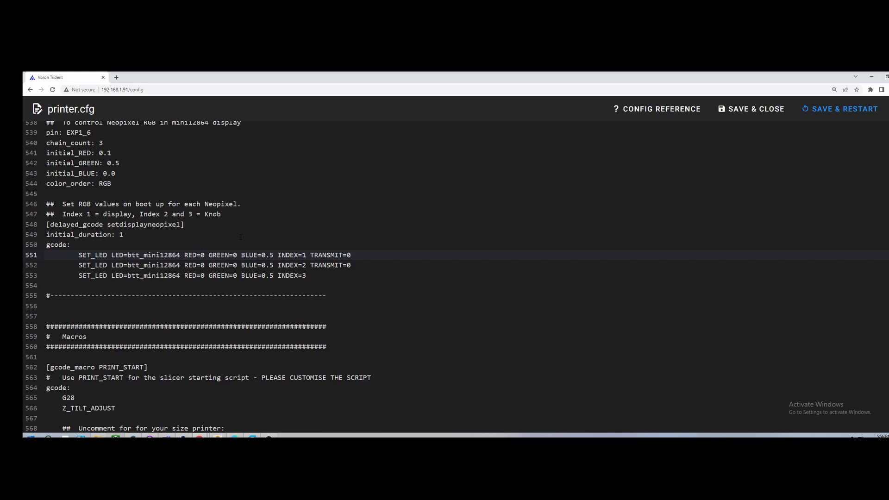
Point out the PRINT_START commands G28 and Z_TILT_ADJUST, then read on to [gcode_macro PRINT_END]
scroll(down, 3)
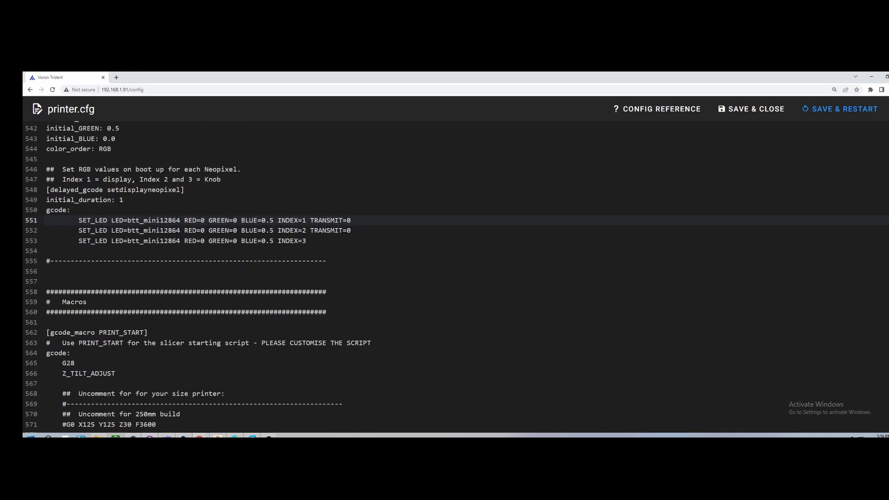
scroll(down, 3)
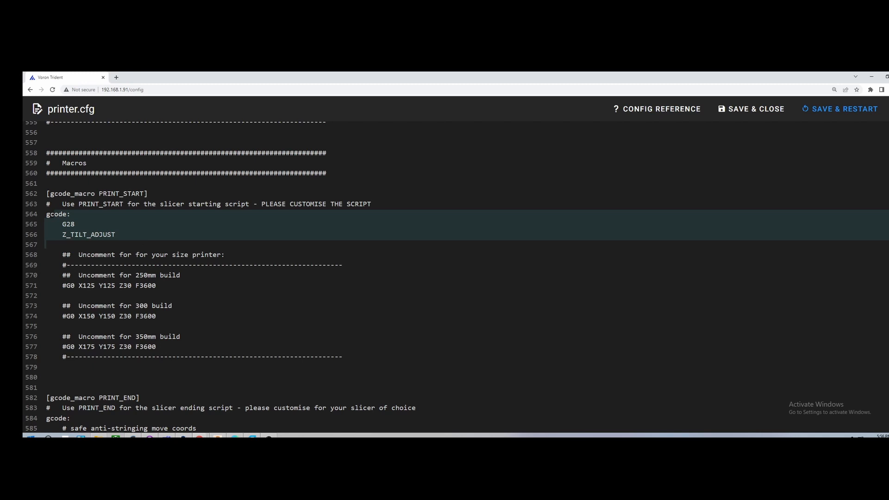
click(68, 224)
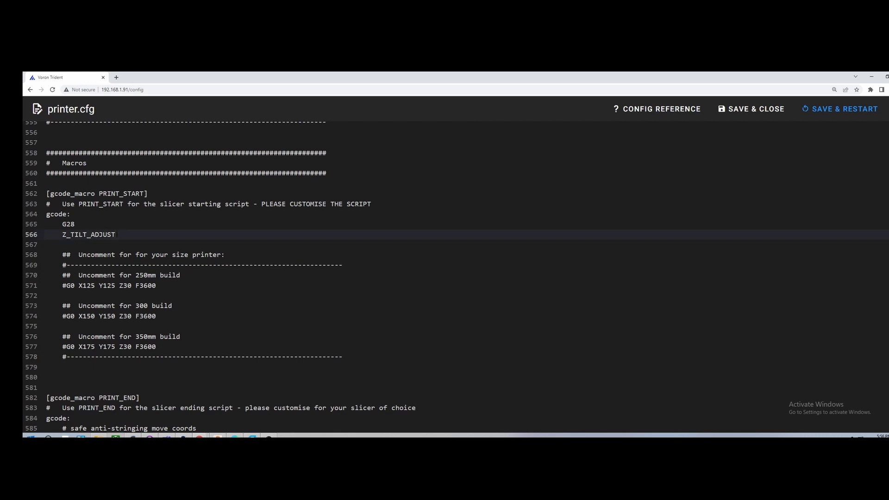
click(67, 224)
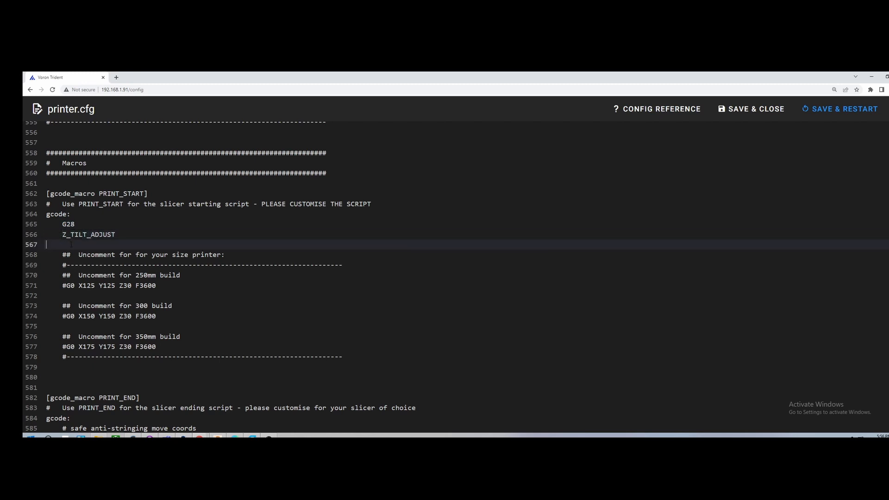
scroll(down, 3)
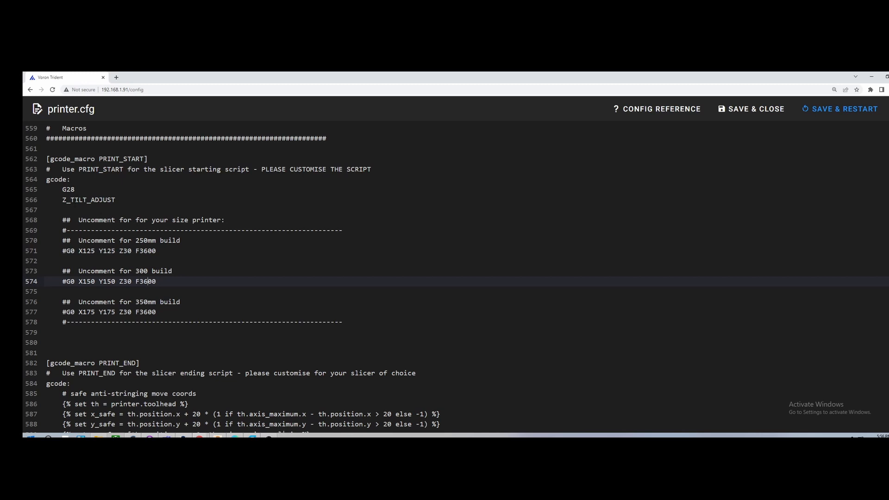
scroll(down, 3)
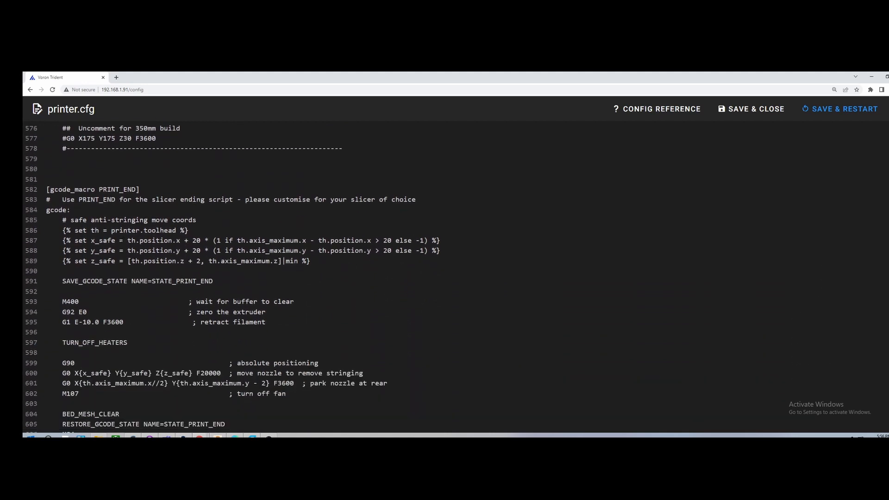
Scroll back up through the stepper and printer sections before closing the editor
scroll(down, 3)
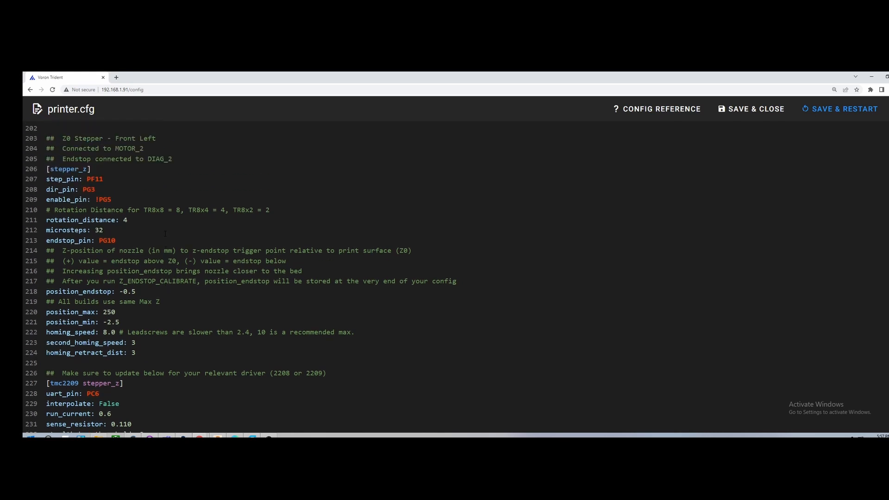
scroll(up, 3)
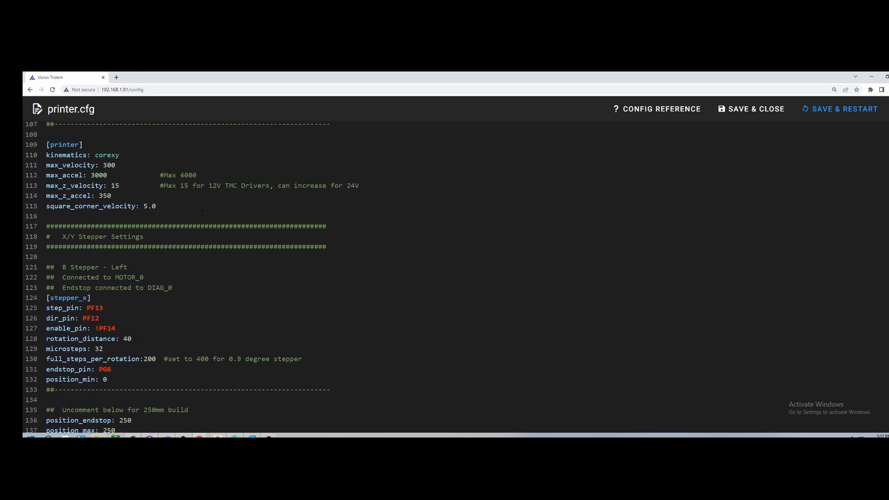
scroll(up, 3)
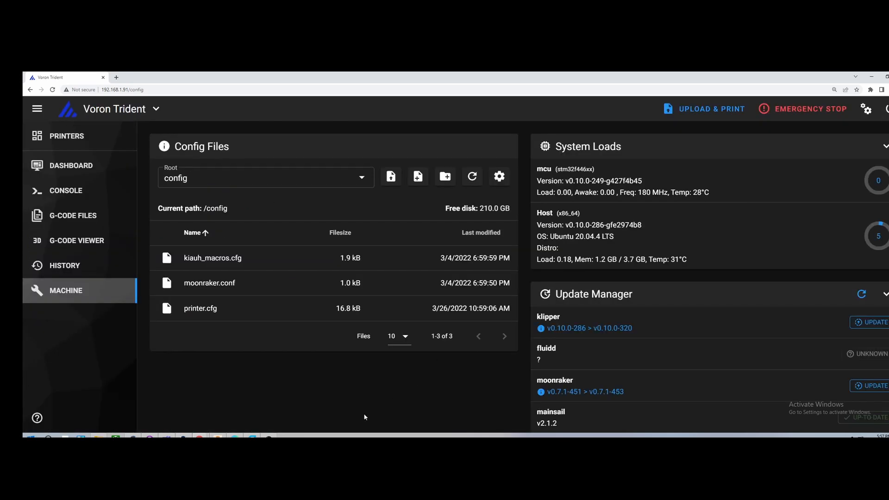
mouse_move(363, 417)
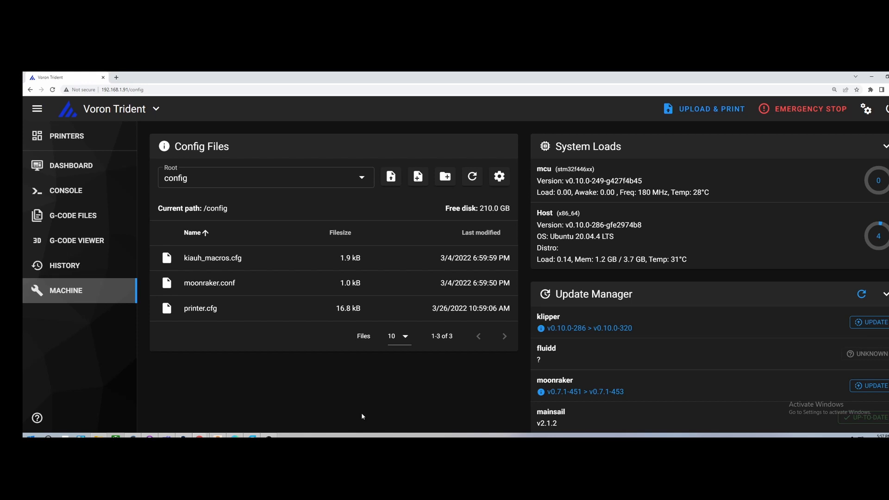
mouse_move(368, 403)
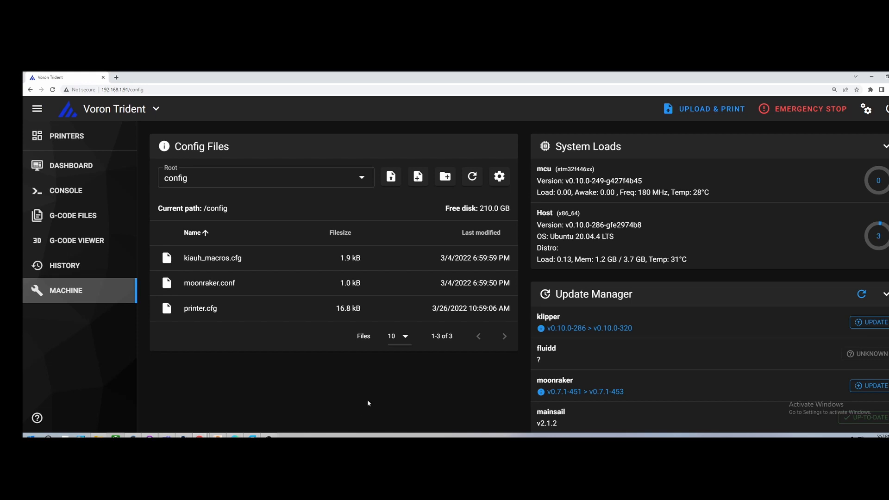